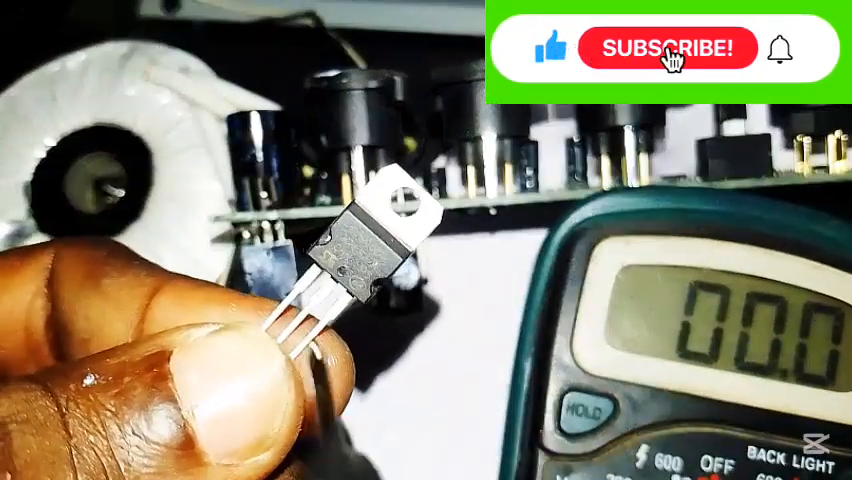
pyautogui.click(664, 48)
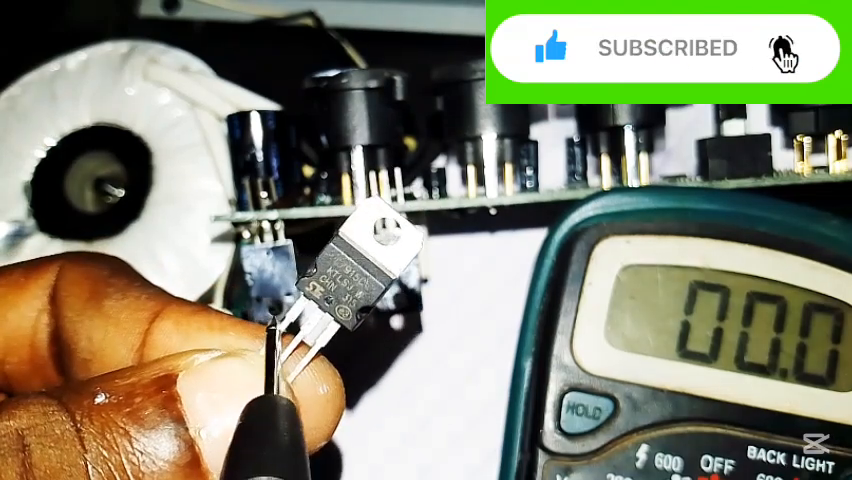